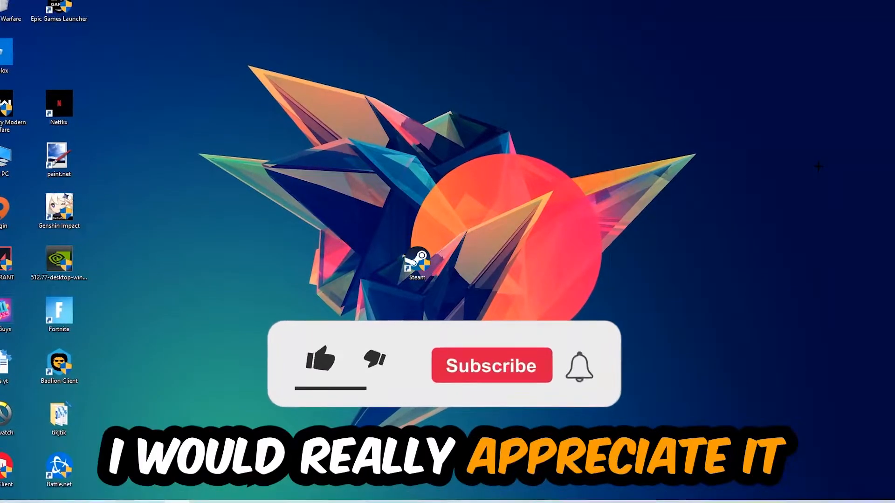
Open Task Manager from the taskbar and review running processes' CPU and memory use.
{"action": "left_click", "coordinate": [320, 361]}
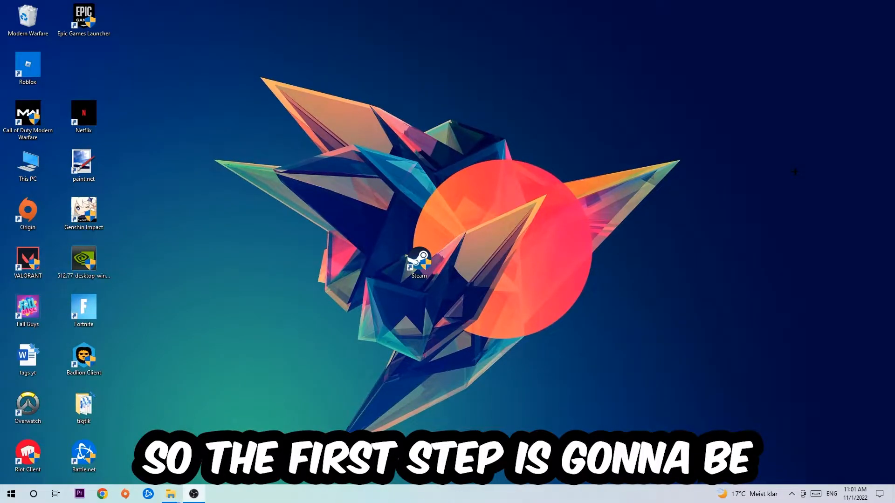
{"action": "mouse_move", "coordinate": [435, 241]}
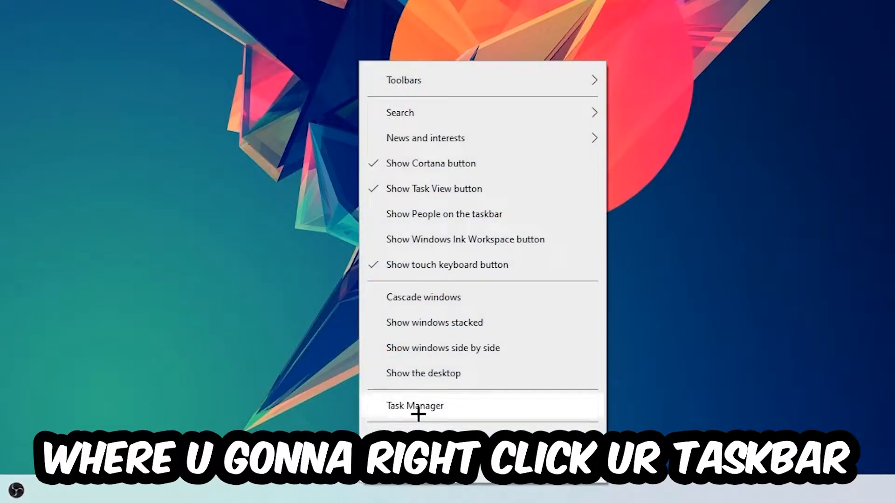
{"action": "left_click", "coordinate": [415, 406]}
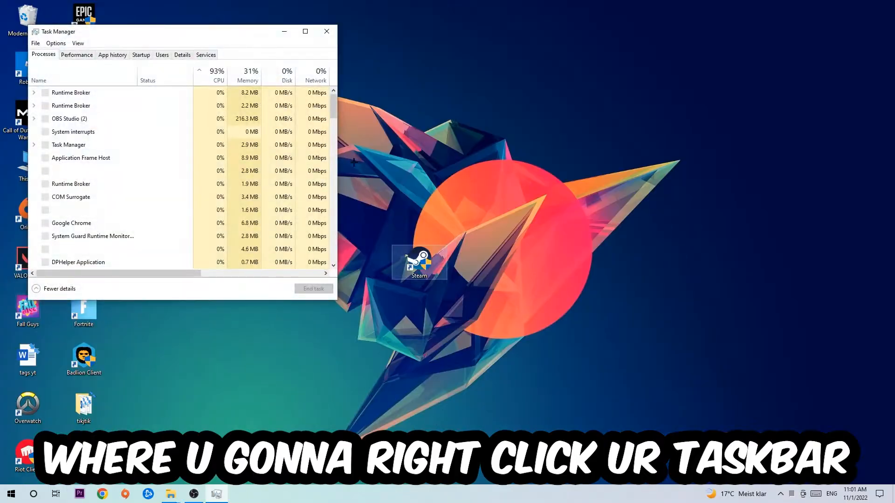
{"action": "left_click", "coordinate": [305, 31]}
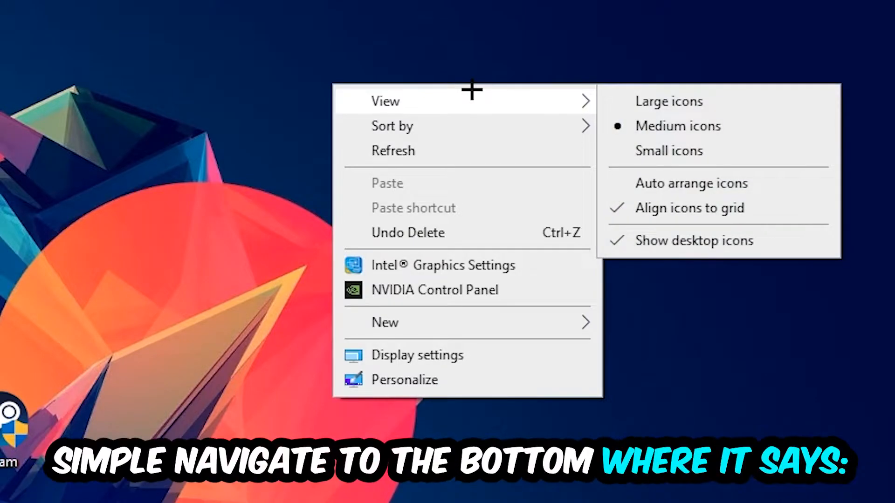
{"action": "mouse_move", "coordinate": [452, 354]}
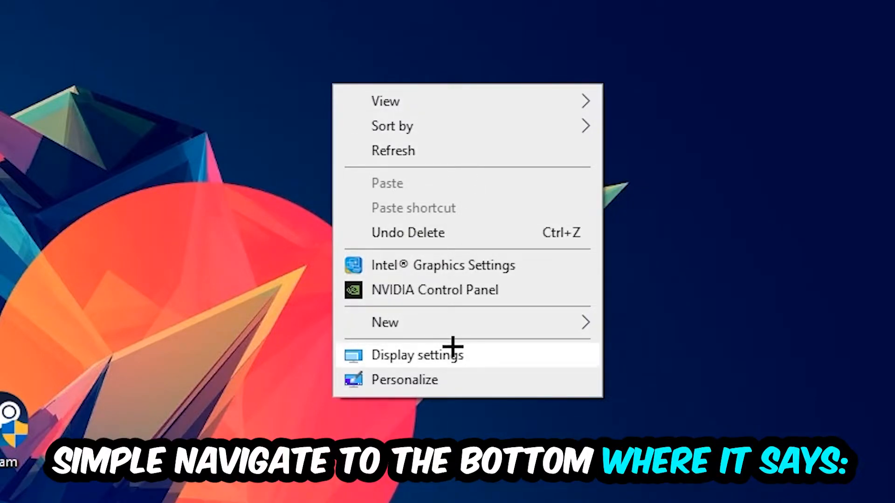
Open Display settings from the desktop and identify which number belongs to each monitor.
{"action": "left_click", "coordinate": [417, 354]}
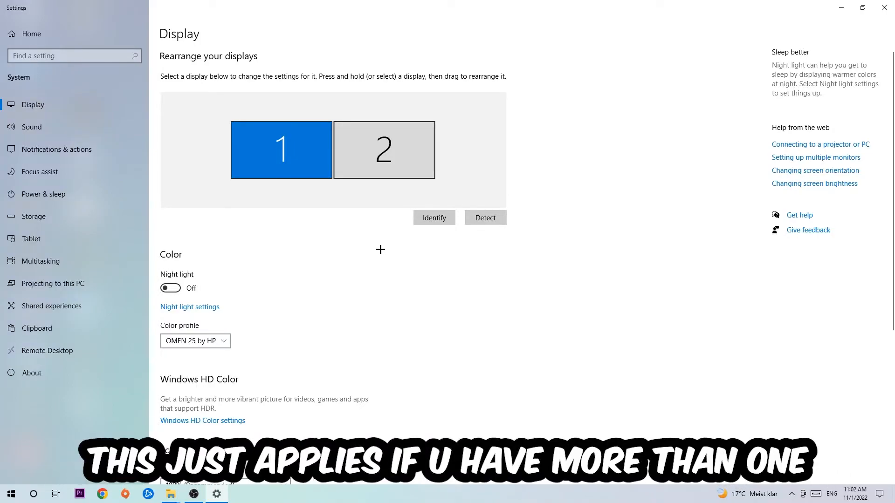
{"action": "left_click", "coordinate": [433, 217]}
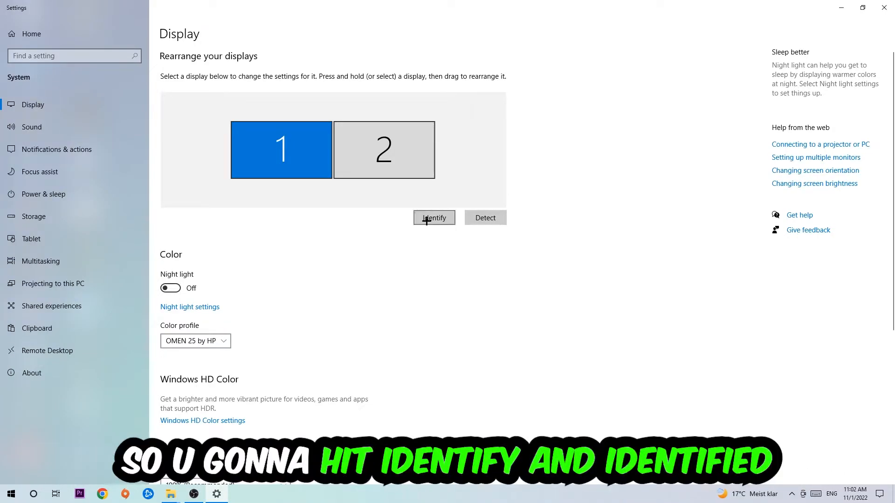
{"action": "left_click", "coordinate": [434, 218]}
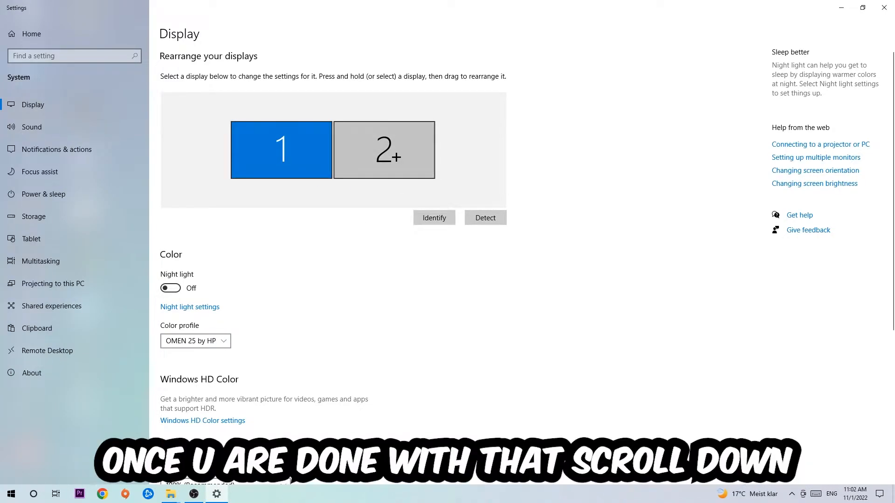
Scroll to Scale and layout to confirm 100% scale and 1920 × 1080 resolution.
{"action": "scroll", "scroll_direction": "down", "scroll_amount": 3}
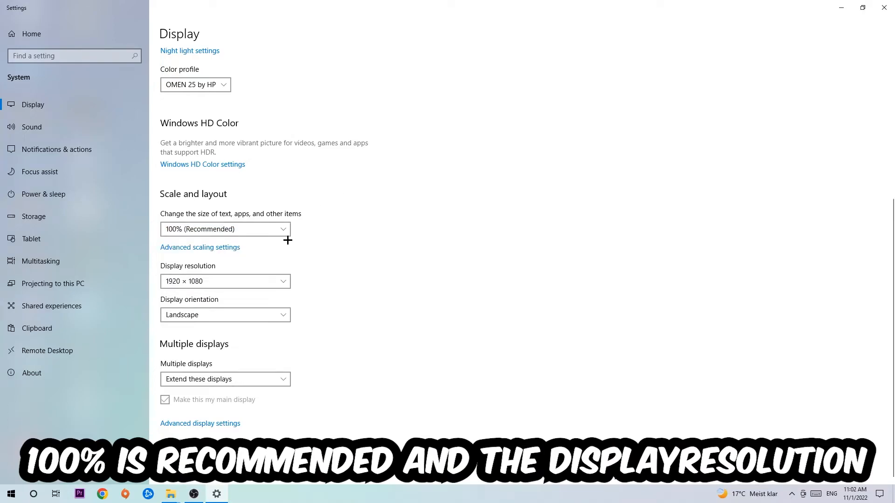
{"action": "mouse_move", "coordinate": [332, 229]}
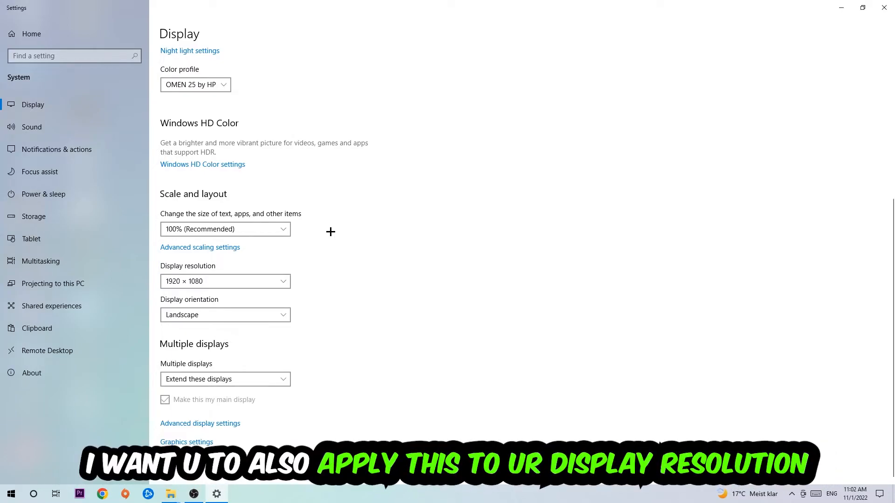
{"action": "mouse_move", "coordinate": [327, 233]}
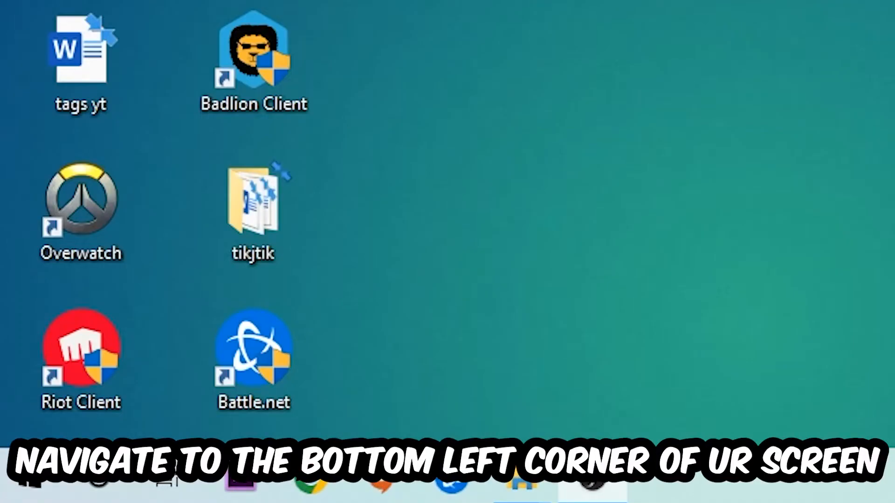
Visit Update & Security in Settings, then drag the NVIDIA driver installer toward the desktop centre.
{"action": "left_click", "coordinate": [22, 480]}
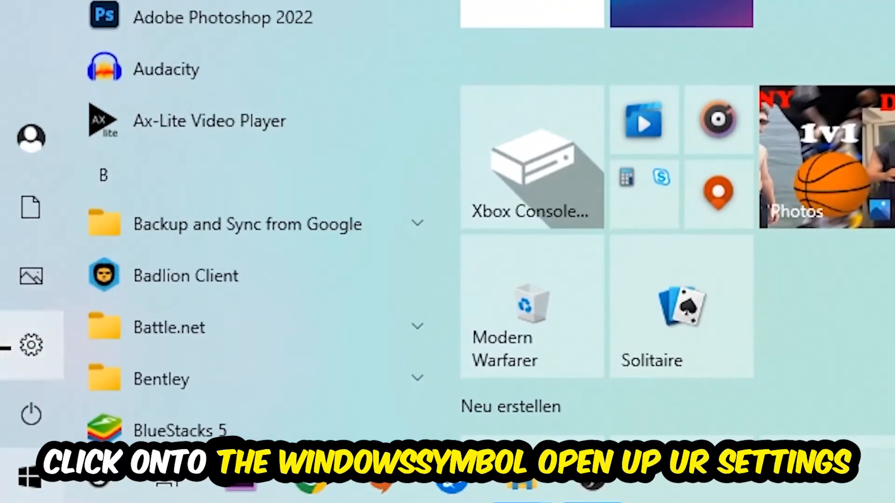
{"action": "left_click", "coordinate": [32, 344]}
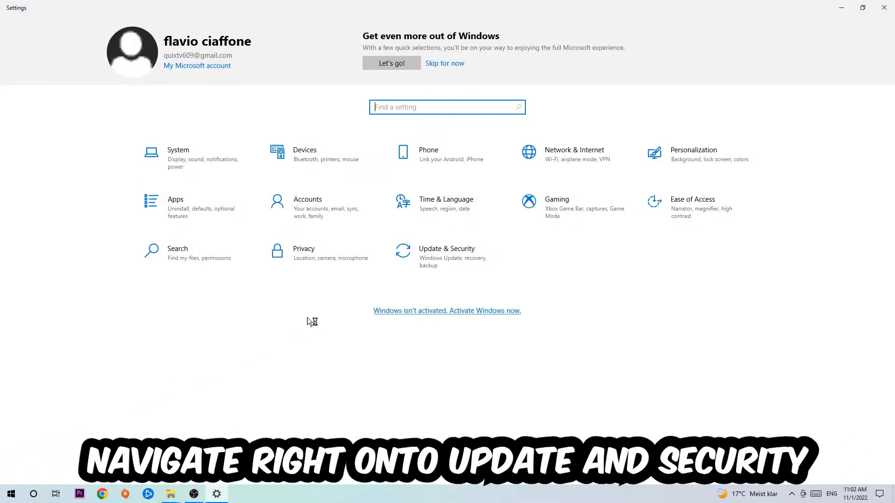
{"action": "left_click", "coordinate": [446, 253]}
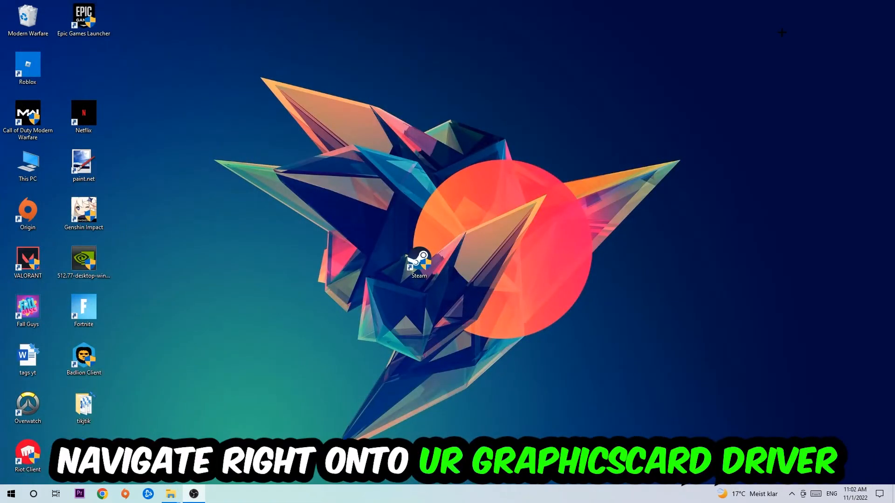
{"action": "left_click_drag", "start_coordinate": [83, 260], "coordinate": [363, 166]}
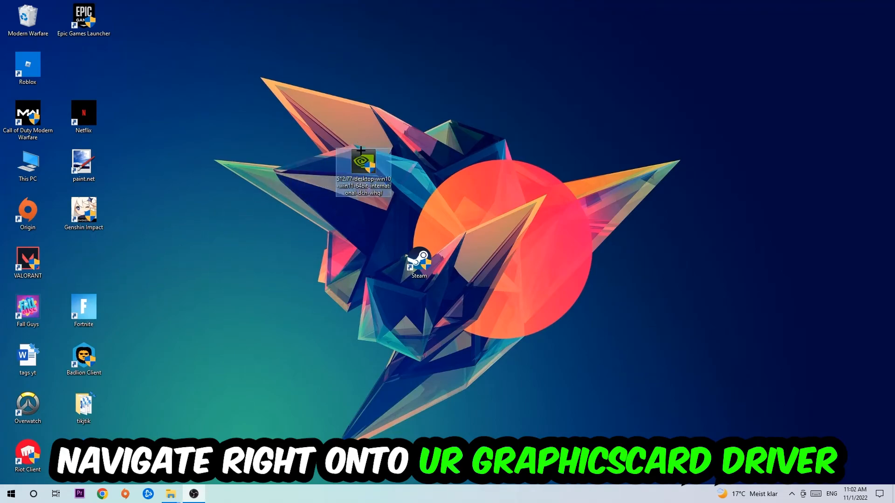